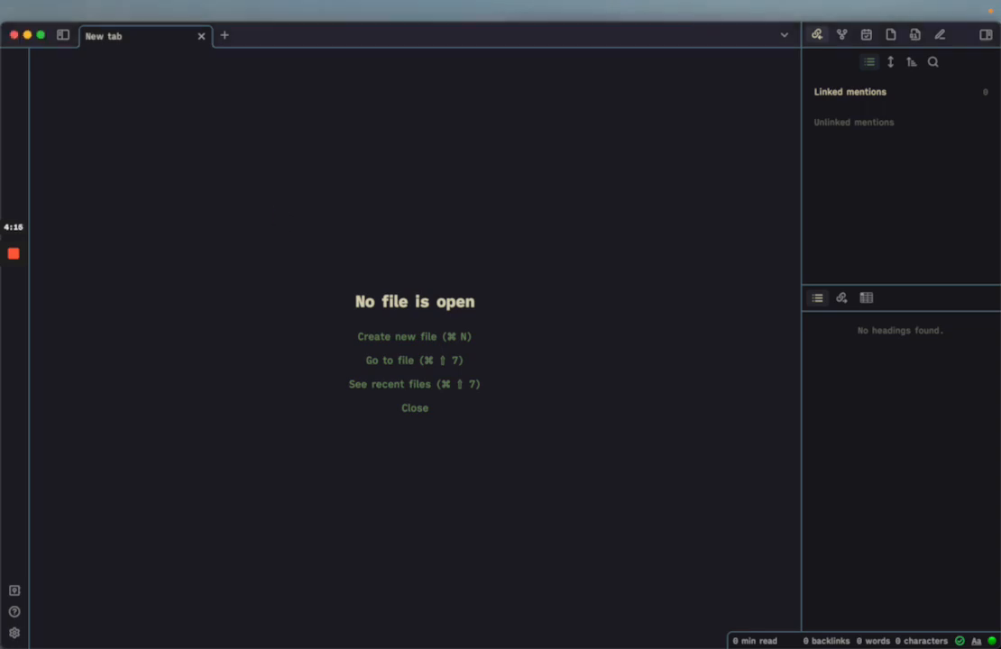
- Create a new note titled 'Vim in Obsidian' so it fills from the template
click(413, 337)
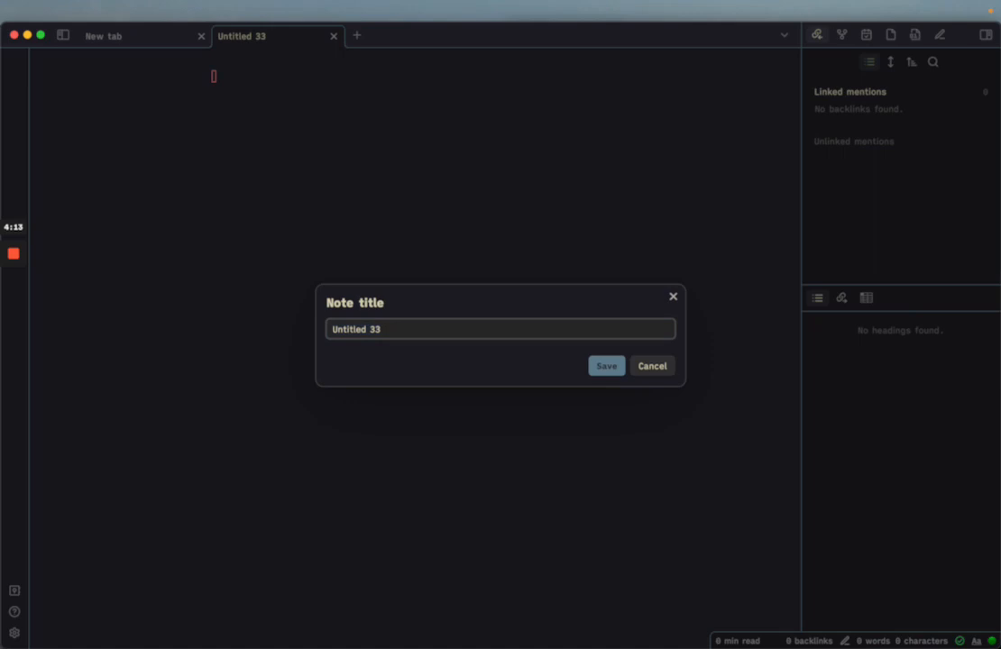
text(Vim in Ob)
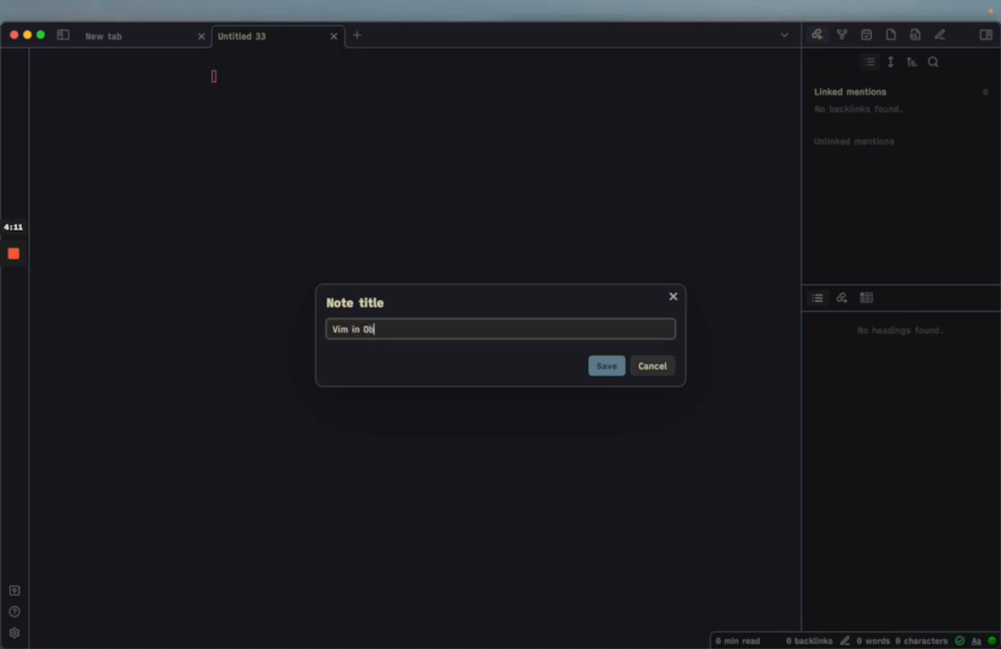
click(606, 367)
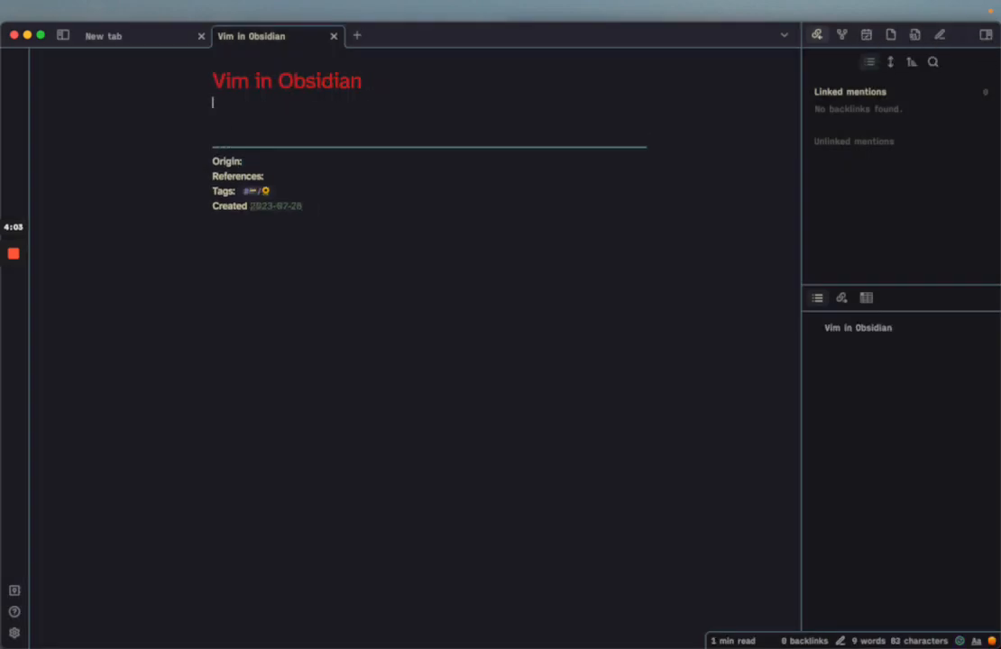
- Write the Origin line 'After seeing ThePrimeagen him struggling on YouTube', linking YouTube to the video
text(1.)
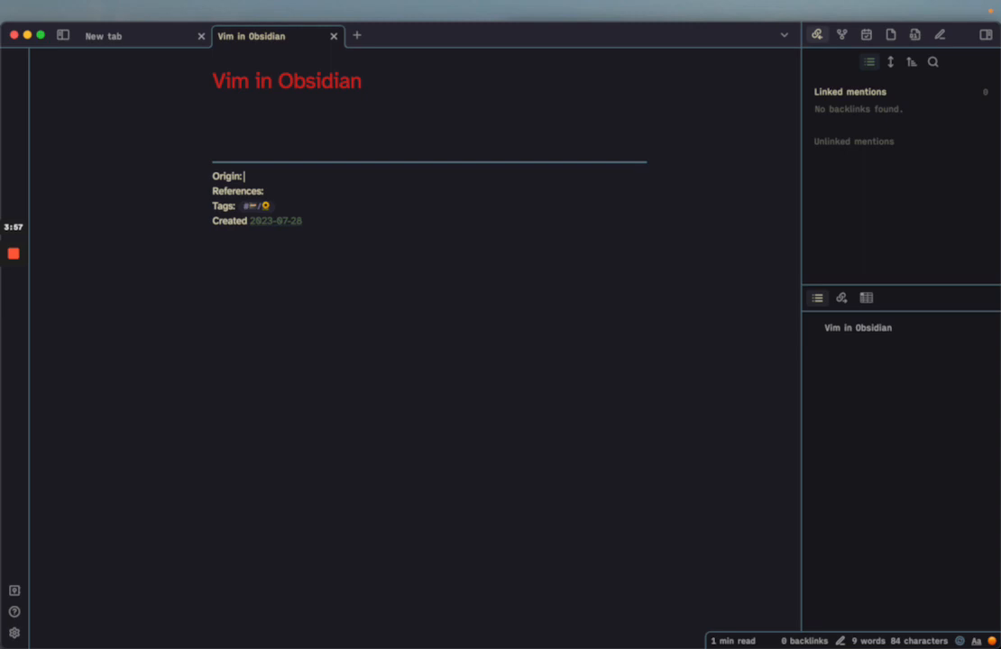
text(After seeing ThePrimeagen him struggling on)
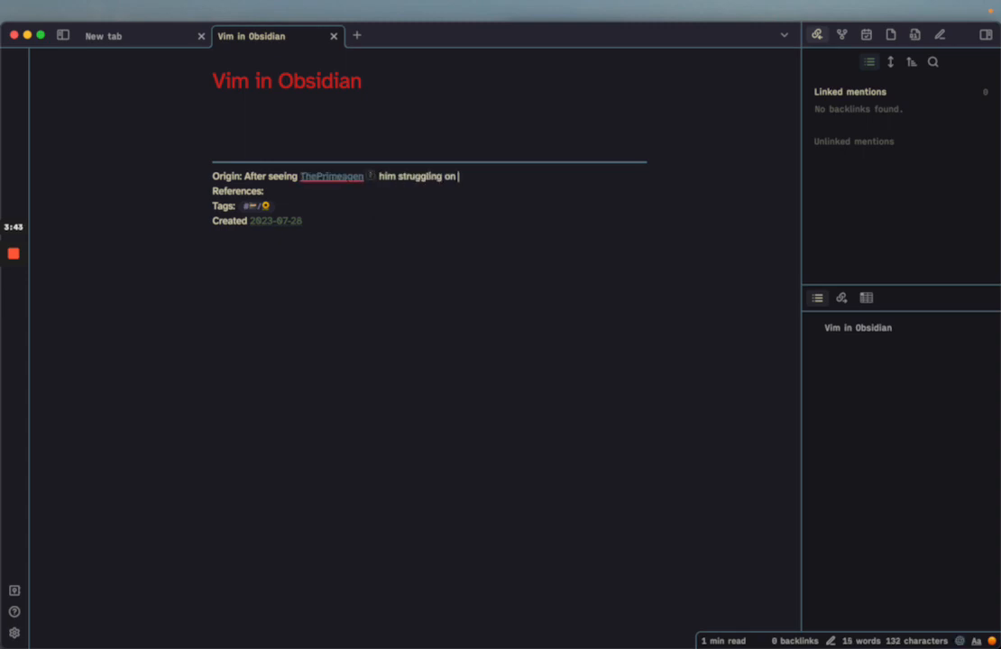
text(You)
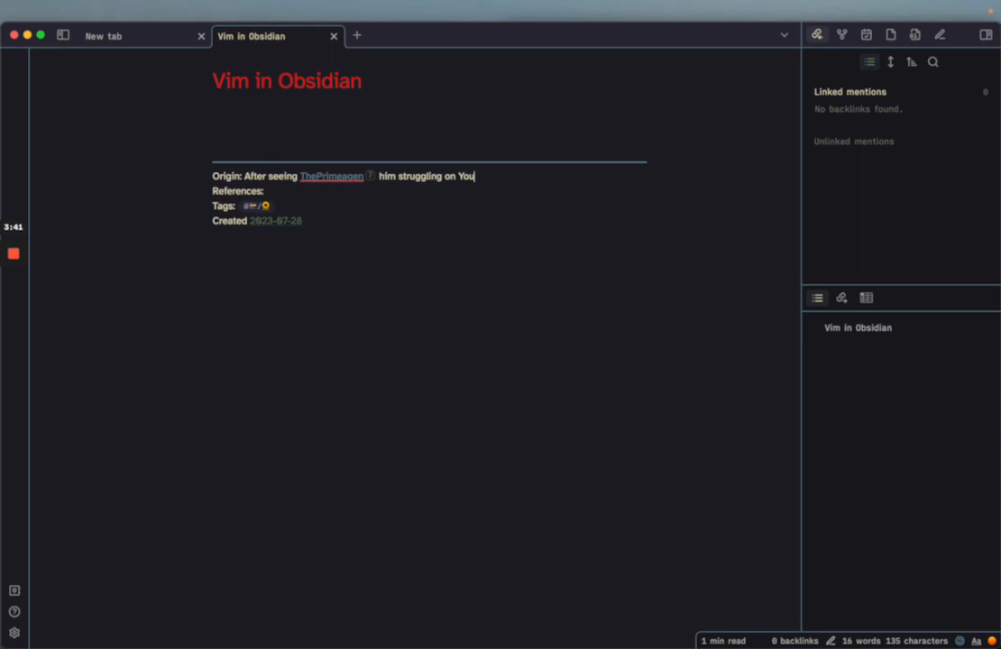
text(Tube)
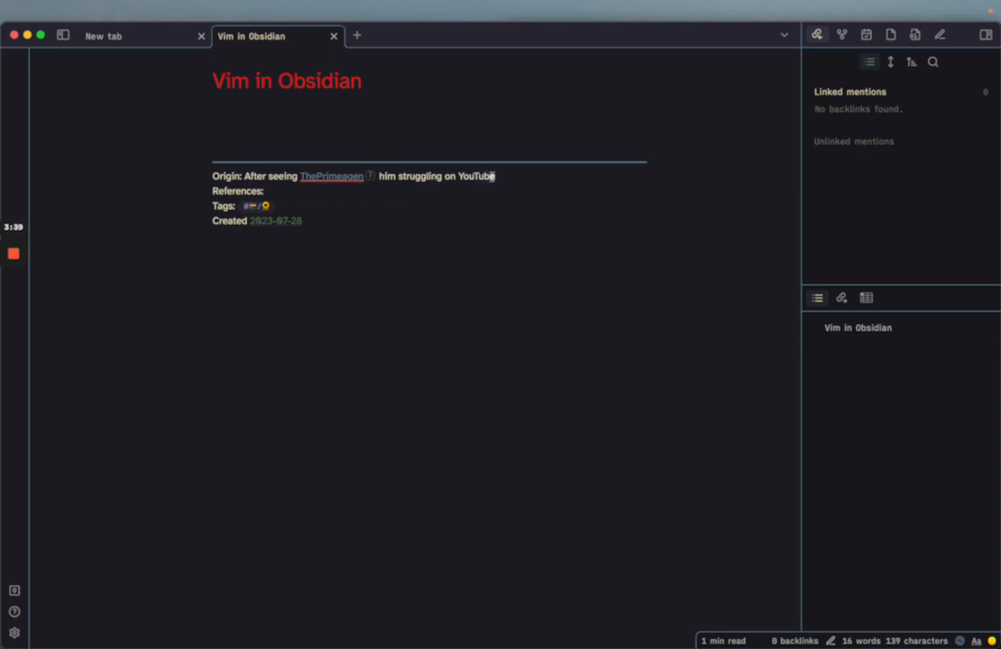
text(Trying Obsidian For The First Time - YouTube)
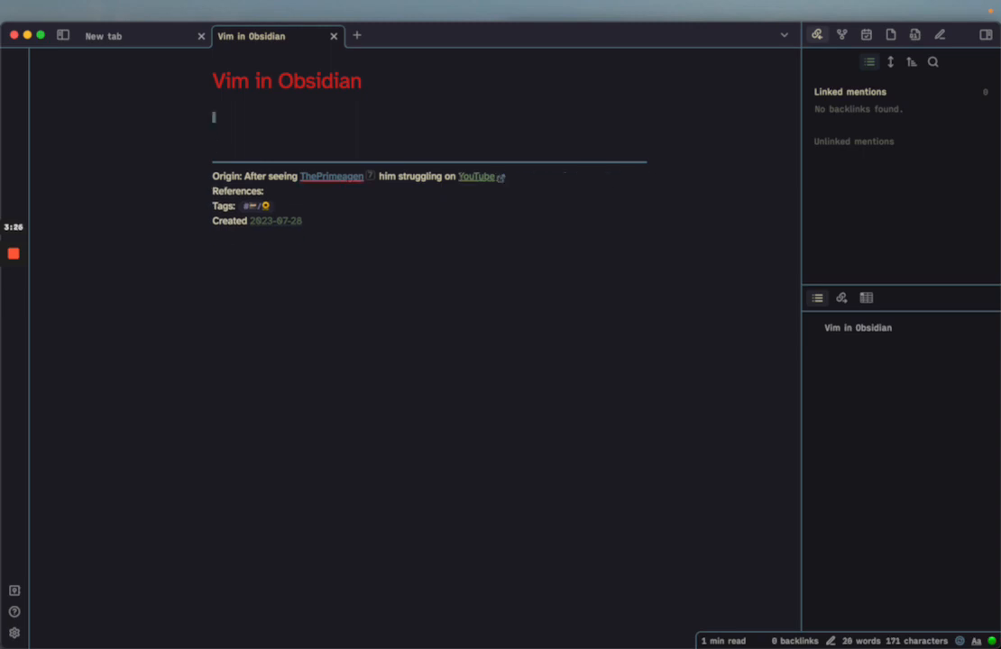
- Add item 'why using vim:' linking Vim Language (and Motions), view that note, then return
text(1. why)
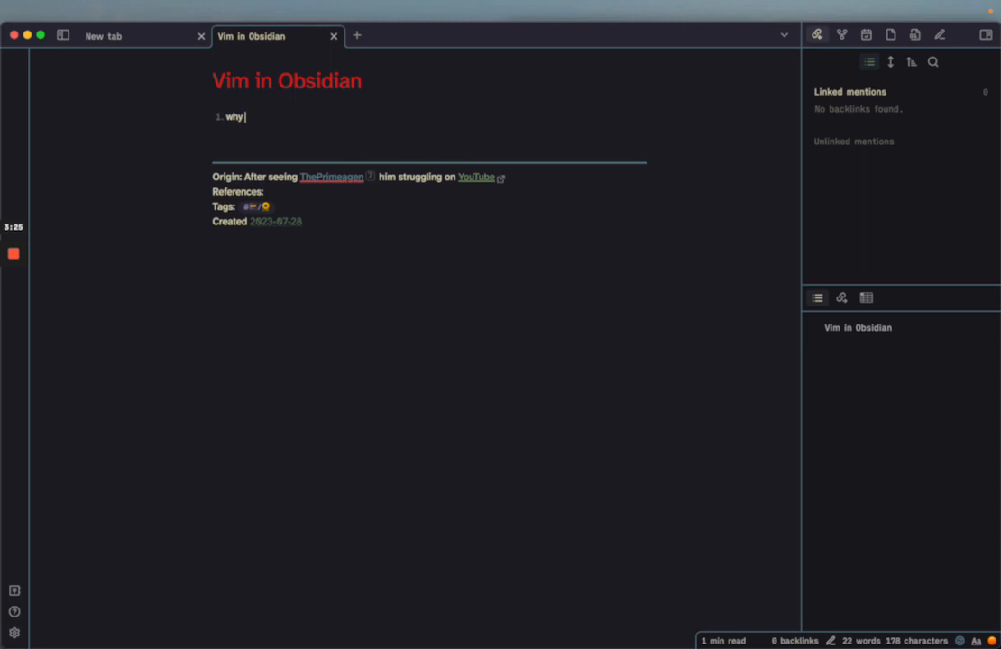
text(using vim: [[Vim Language (and Motions)
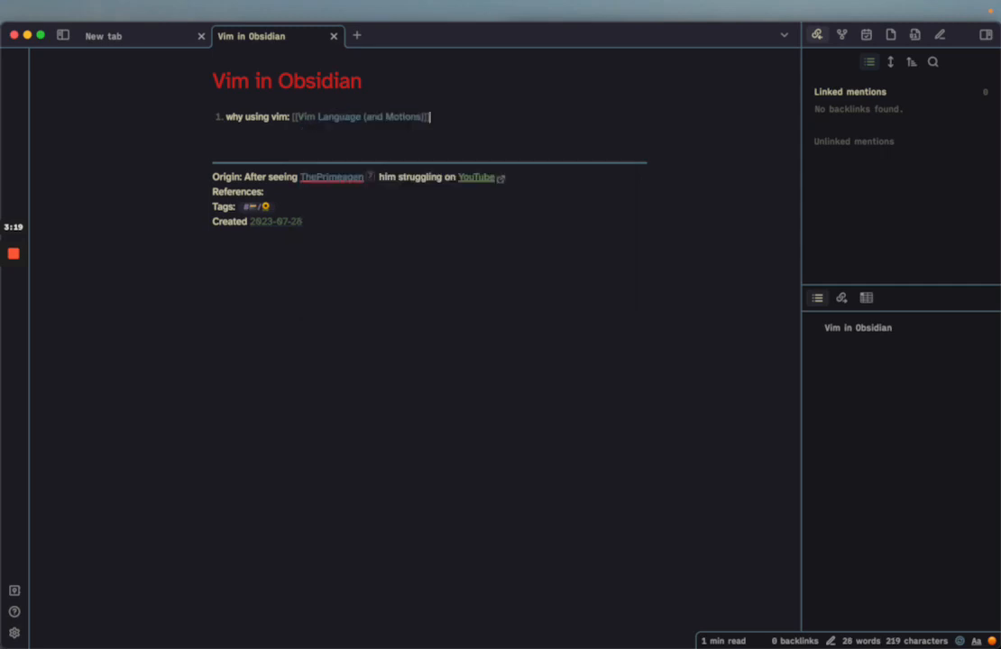
click(361, 117)
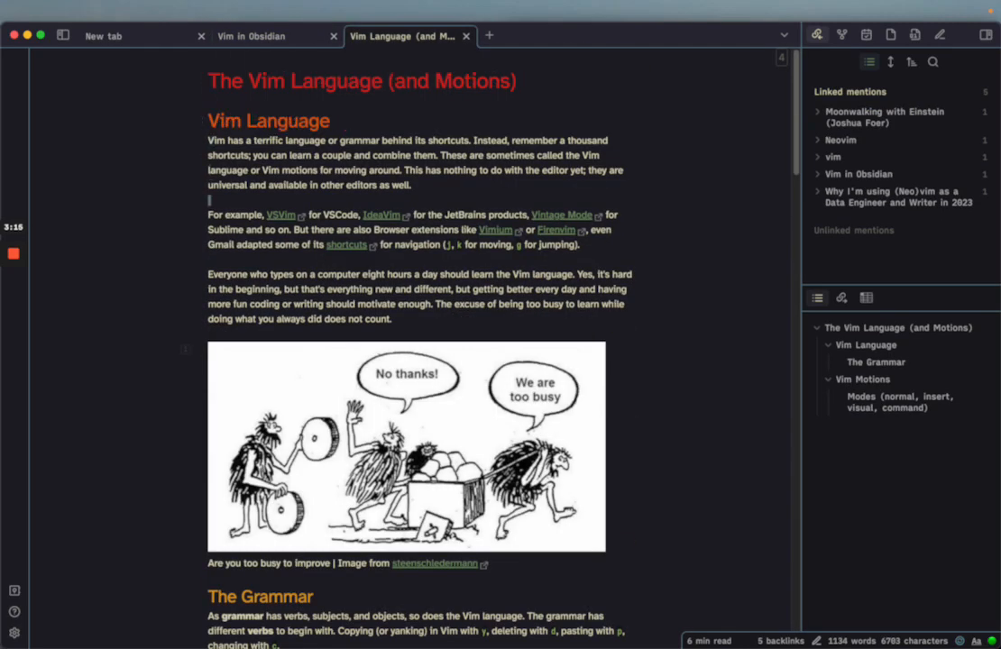
scroll(down, 3)
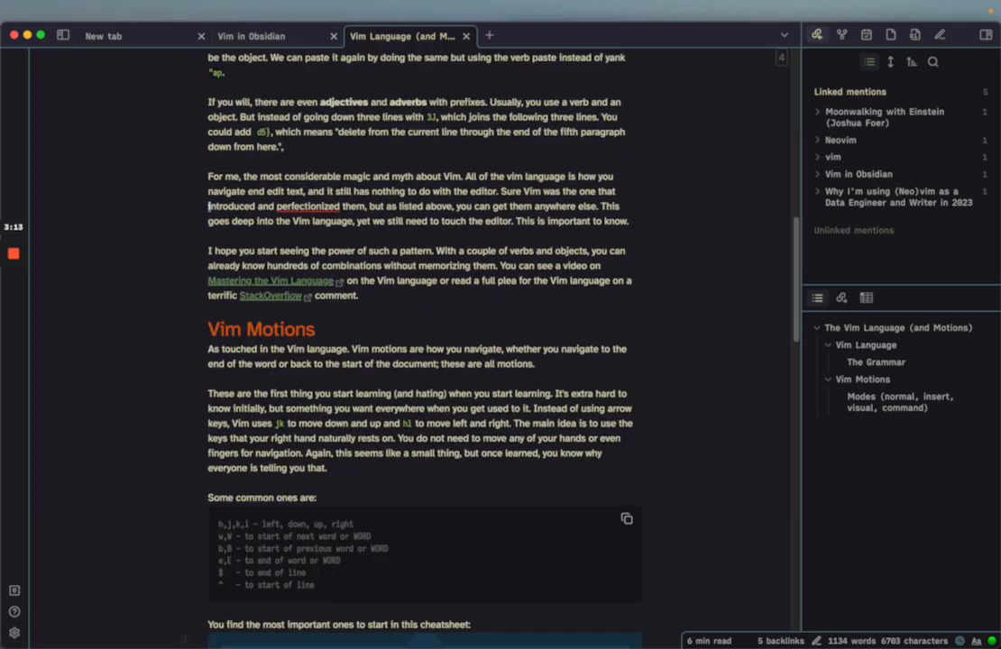
click(253, 36)
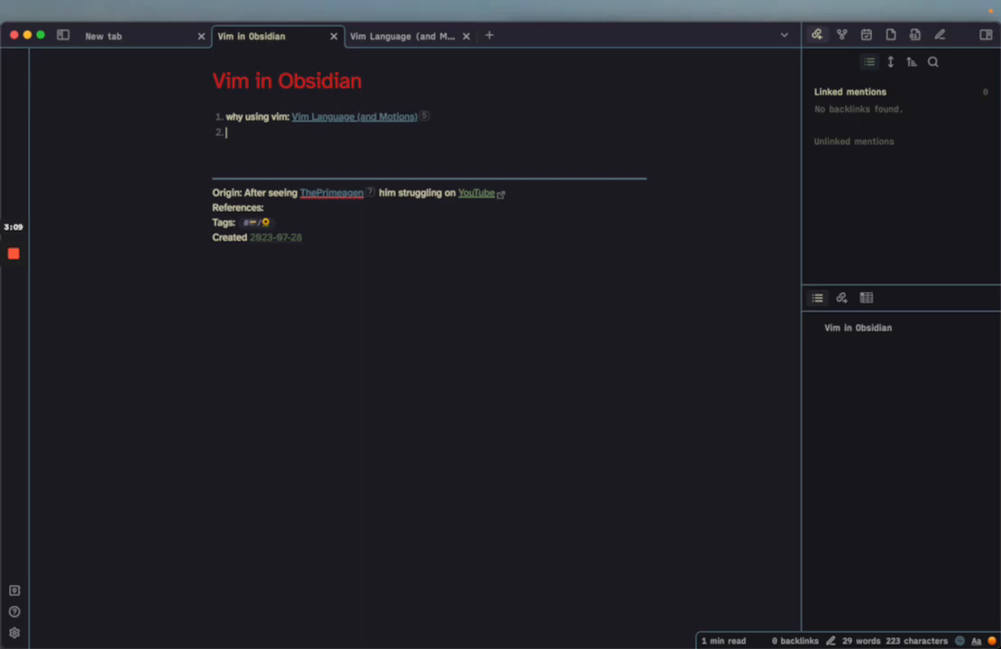
- Add outline items 'how to active vim', 'why not use Neovim' and 'my workflow and shortcuts'
text(how to active vim mode in o)
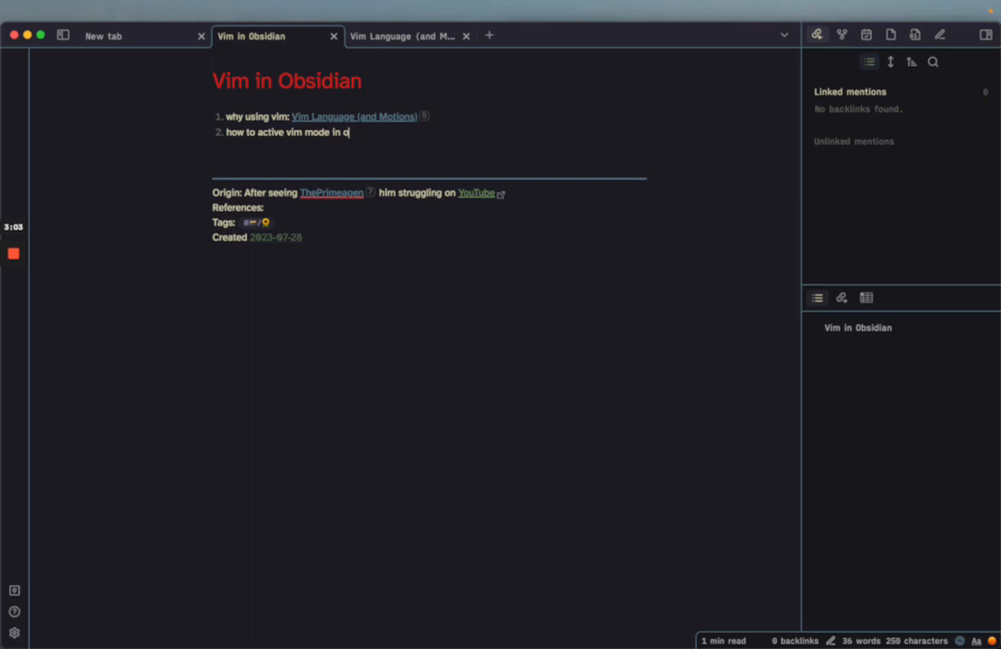
text([[)
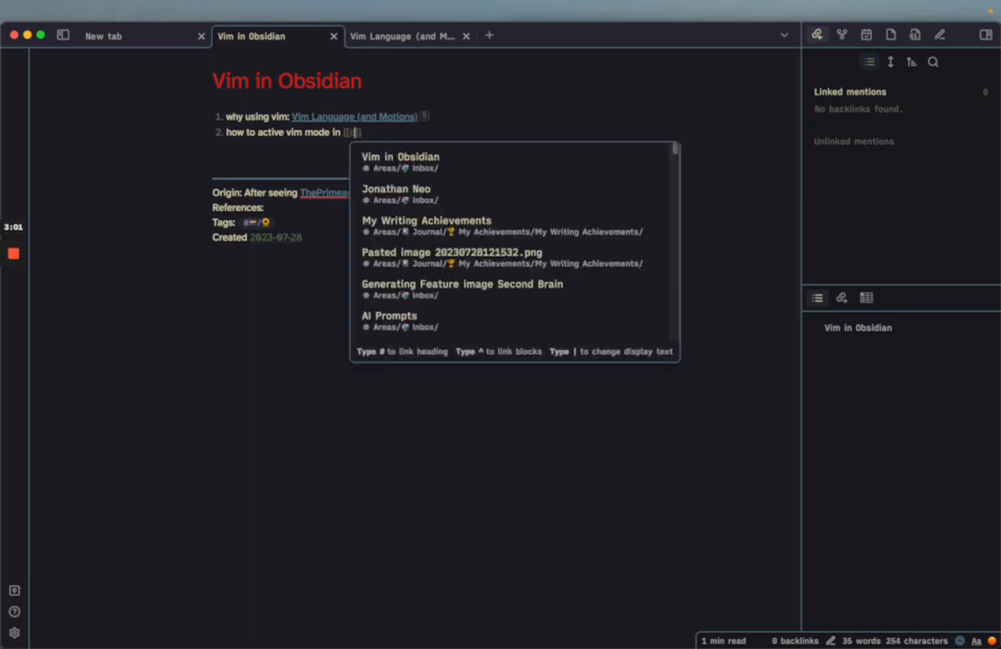
click(401, 156)
text(Obsidian)
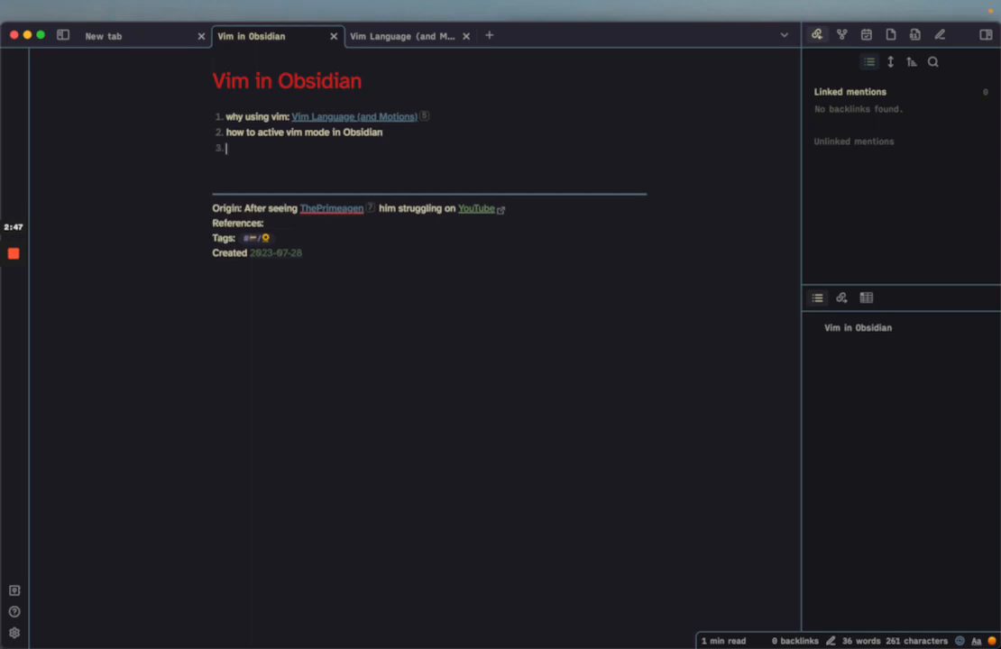
text(why not)
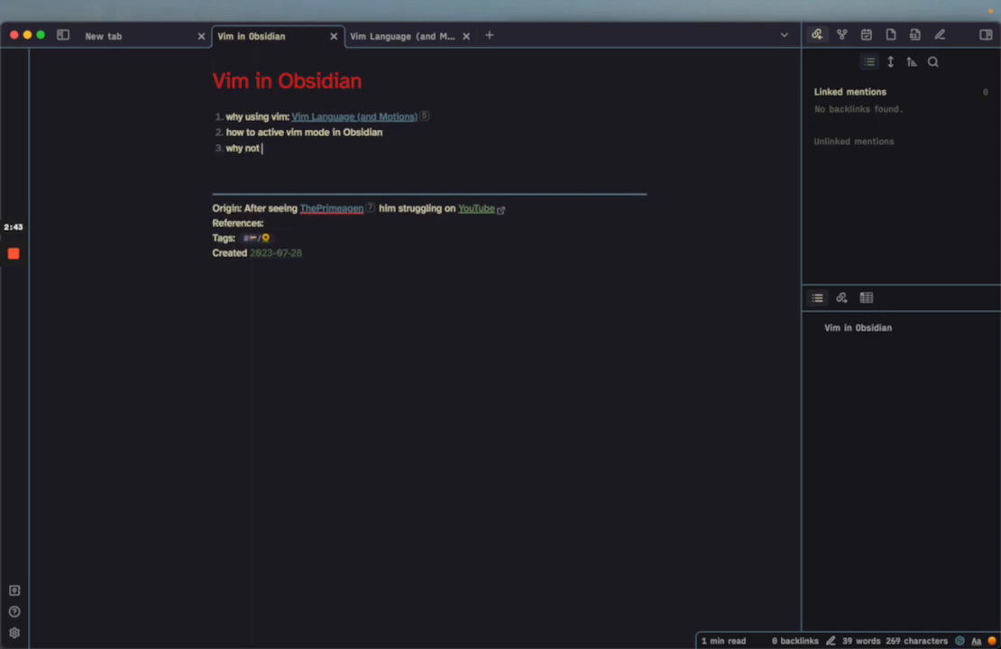
text(use N)
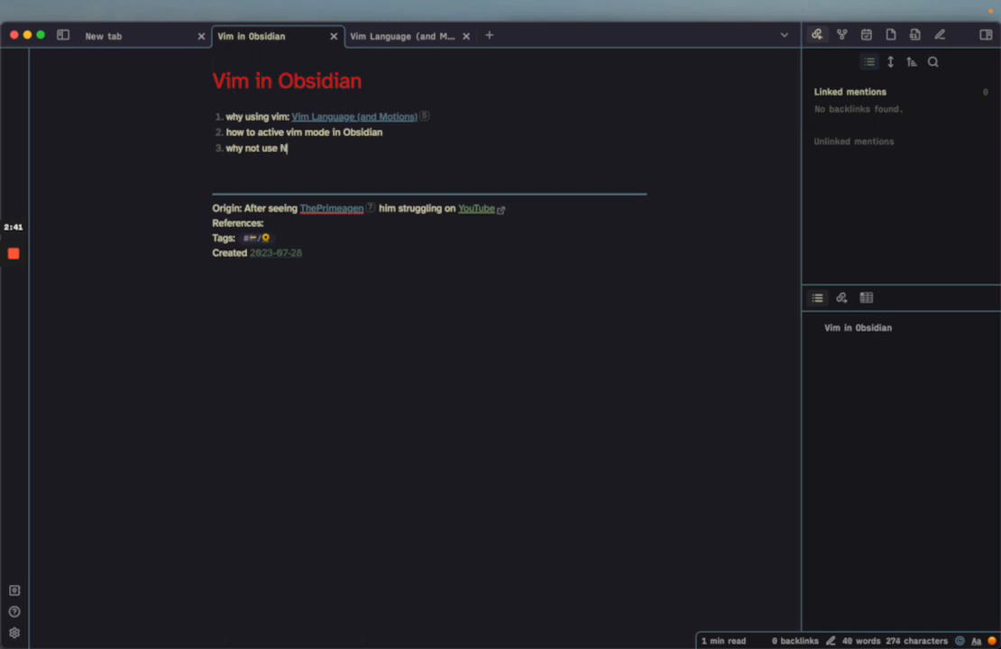
text(eovim only?)
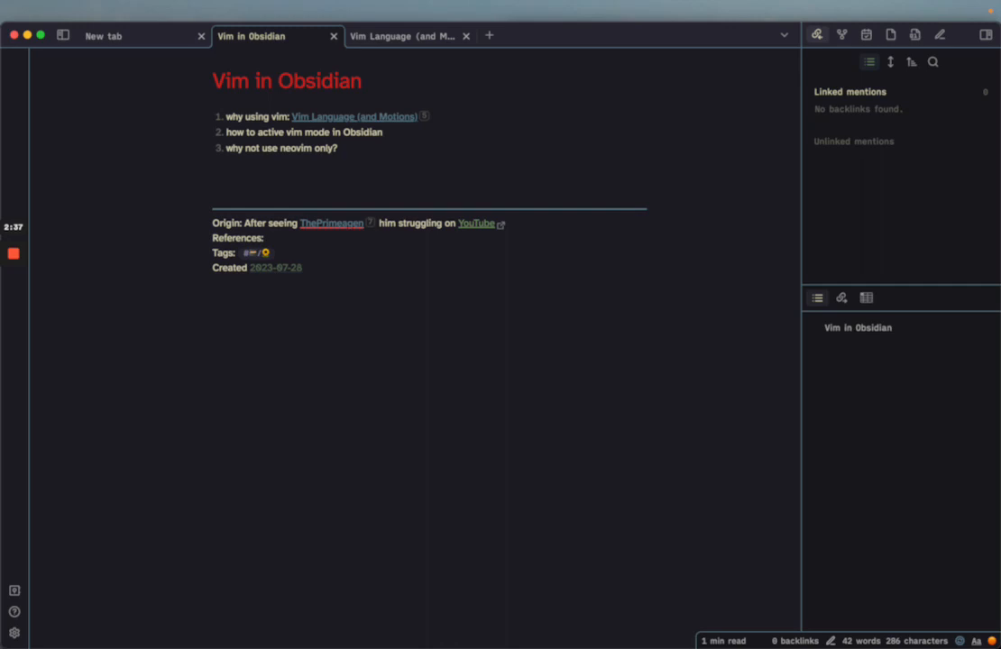
text(w)
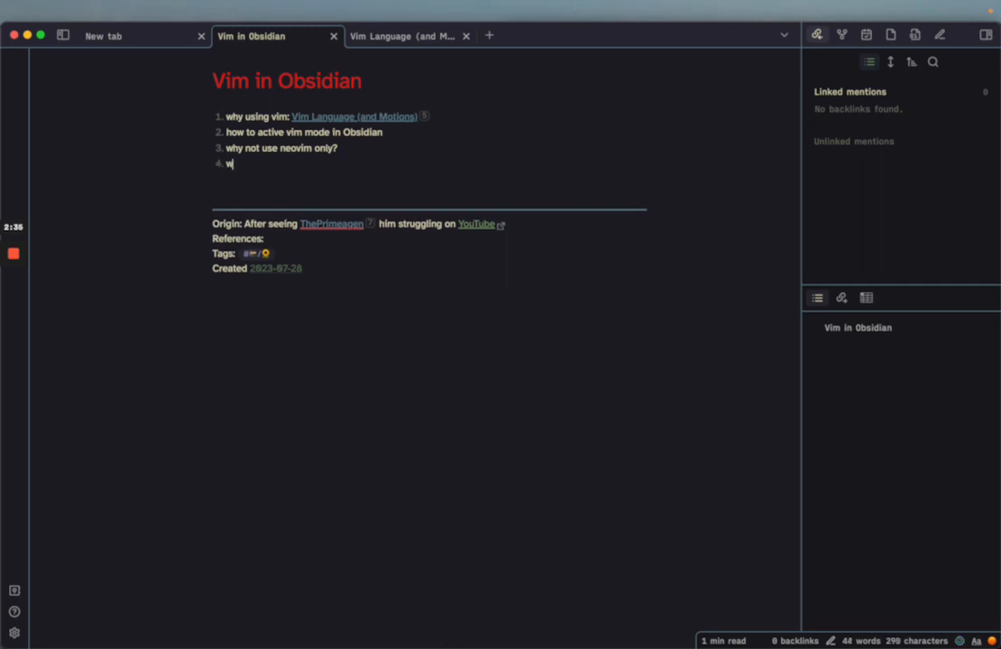
text(y workfl)
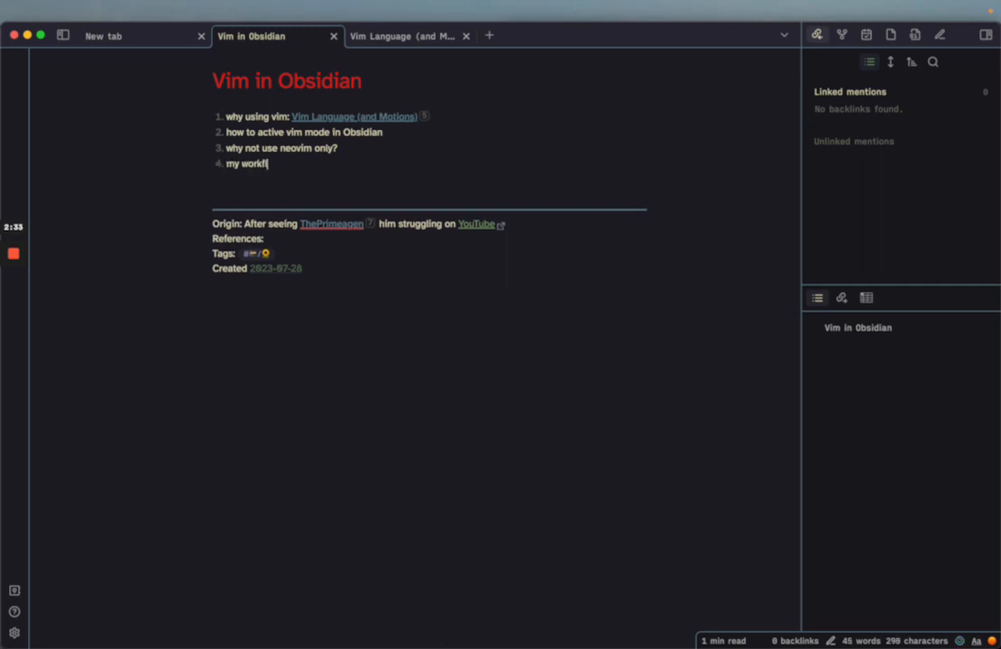
text(ow and shortcut)
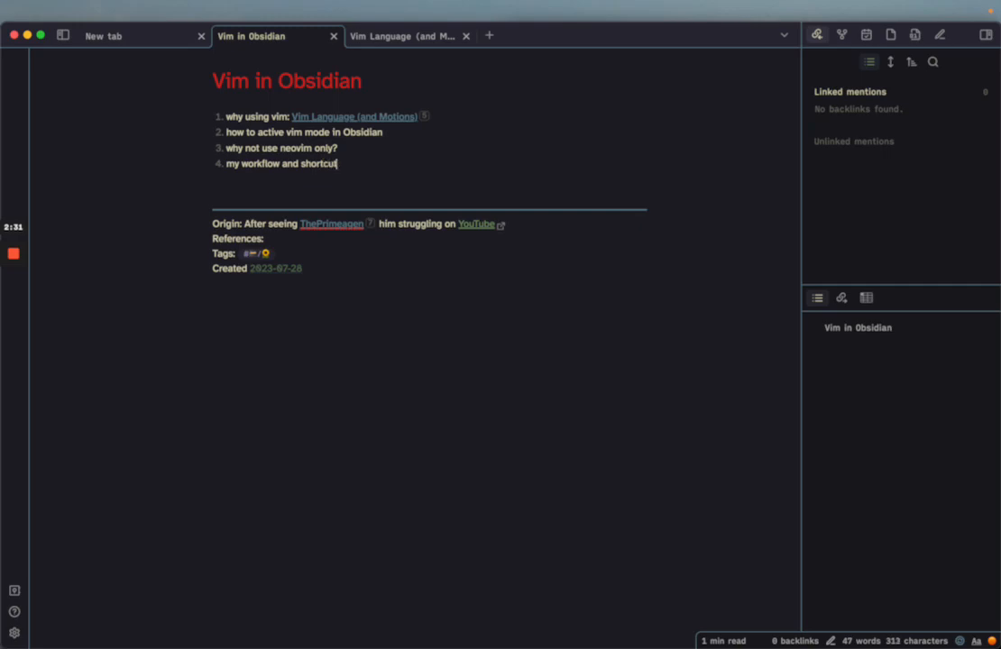
key(Enter)
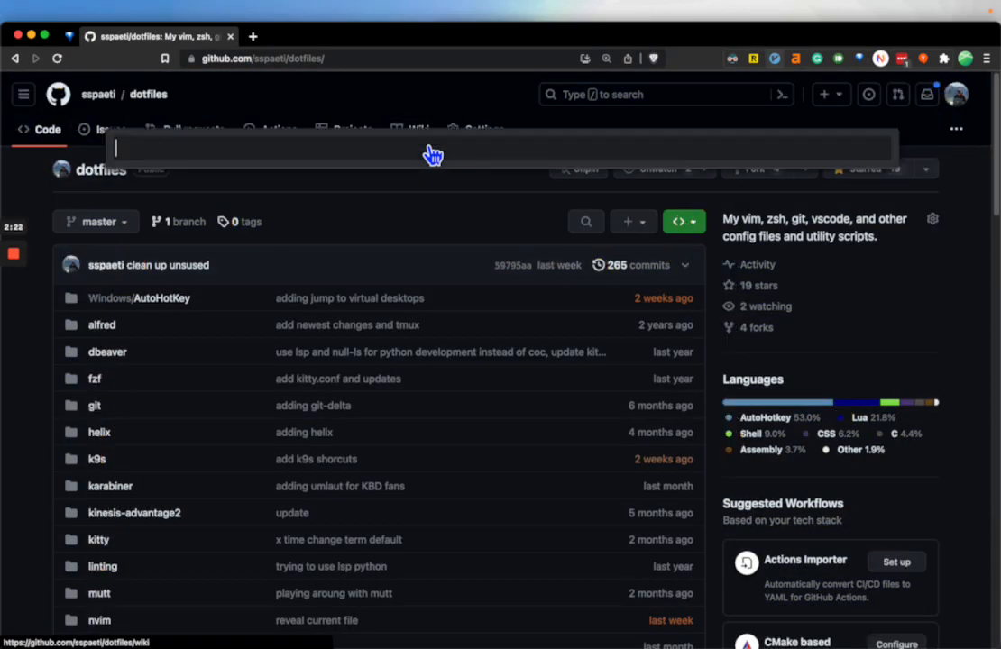
- In Brave, scroll the dotfiles repository and open its obsidian folder
scroll(down, 3)
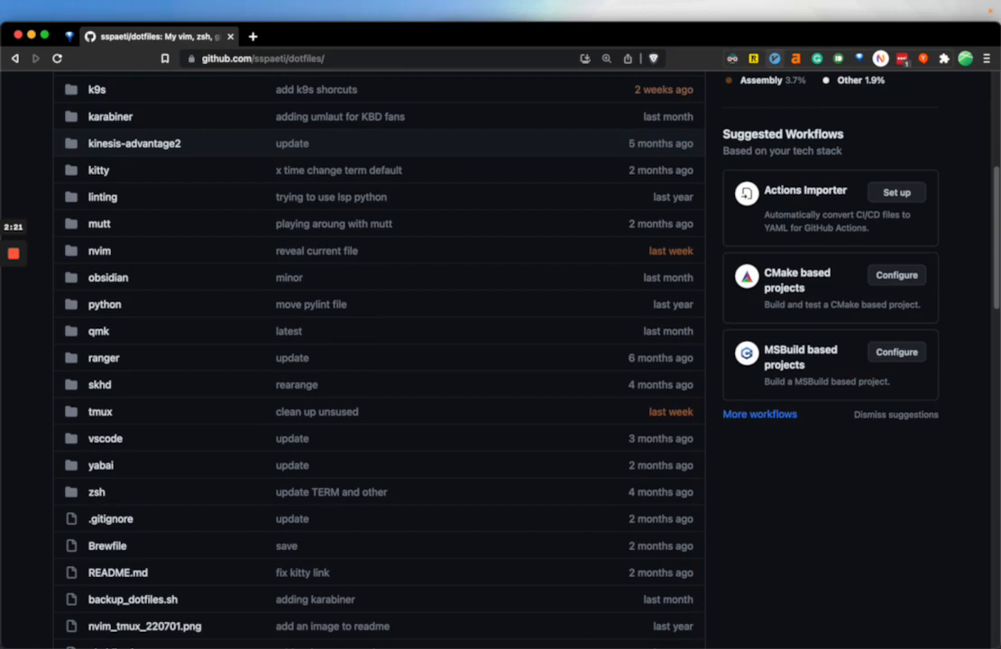
click(108, 277)
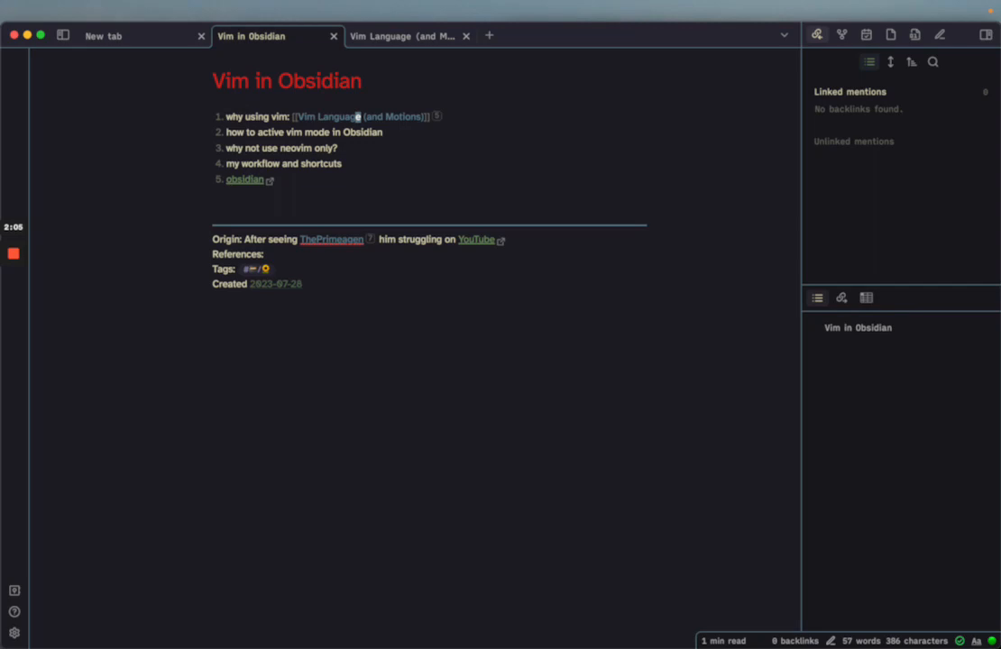
- Close the empty New tab and start a blank line below the outline
click(201, 37)
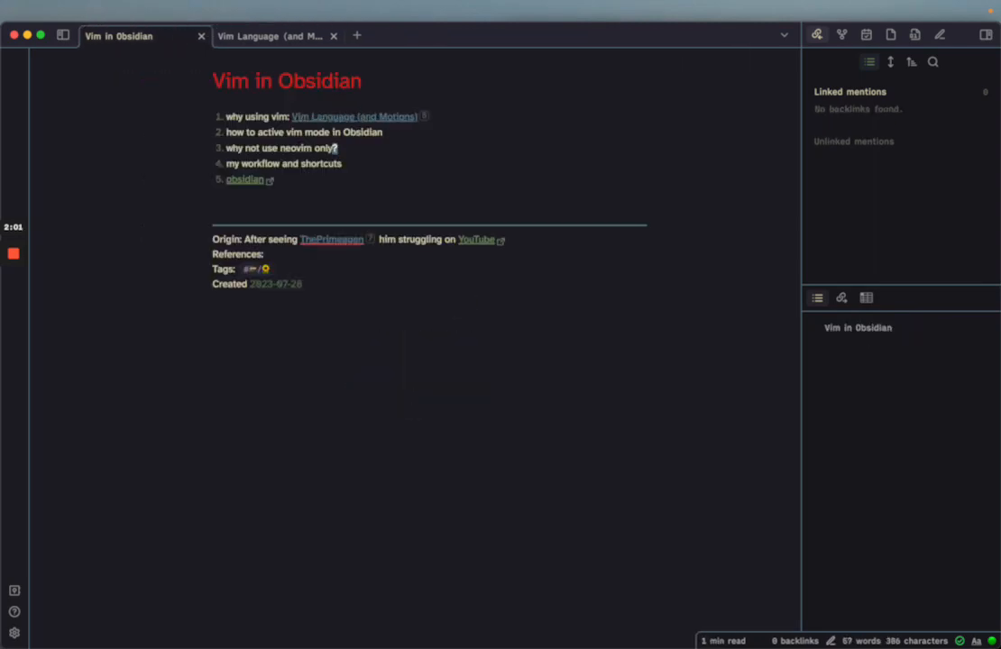
click(271, 36)
text(image)
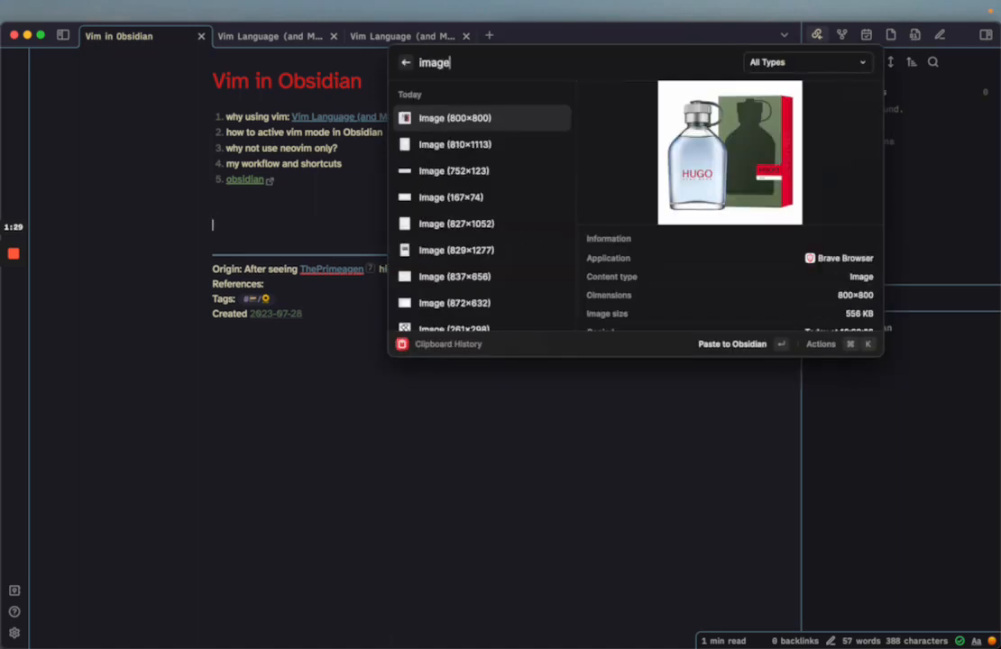
click(731, 343)
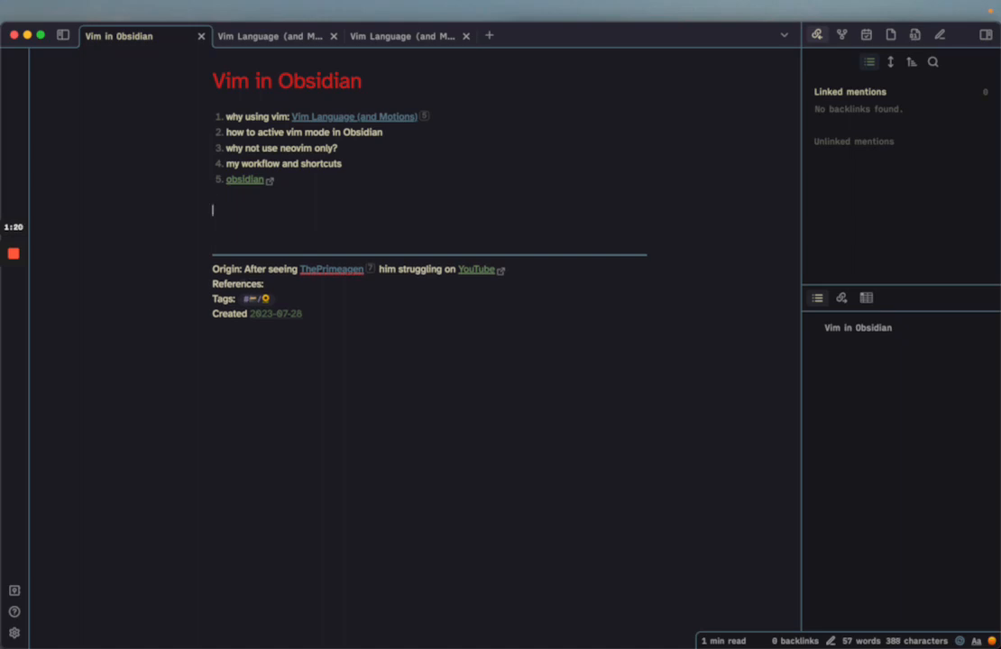
text(hello dere)
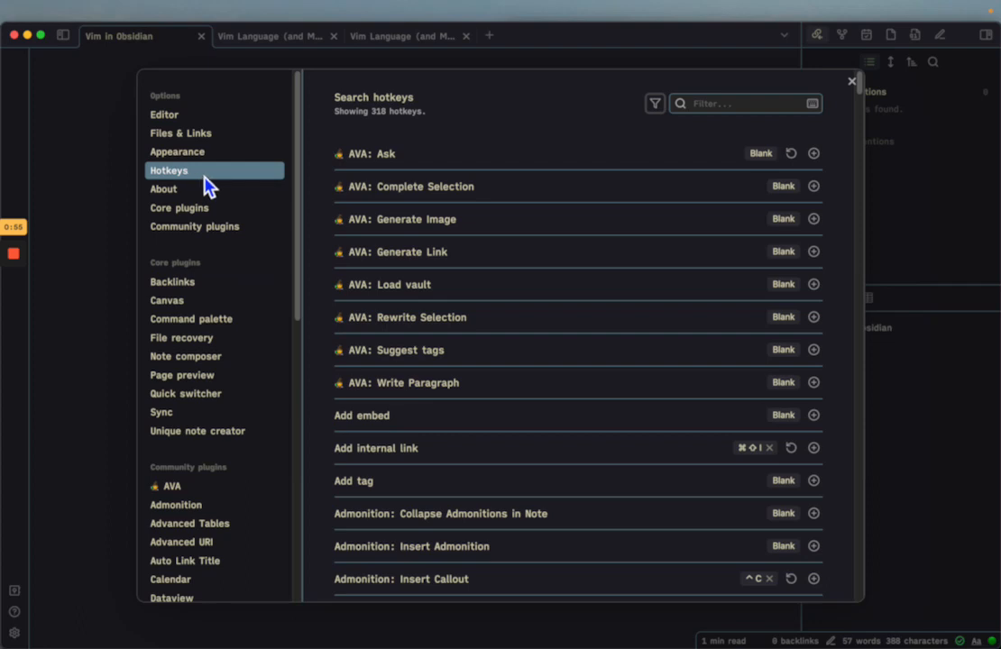
mouse_move(318, 179)
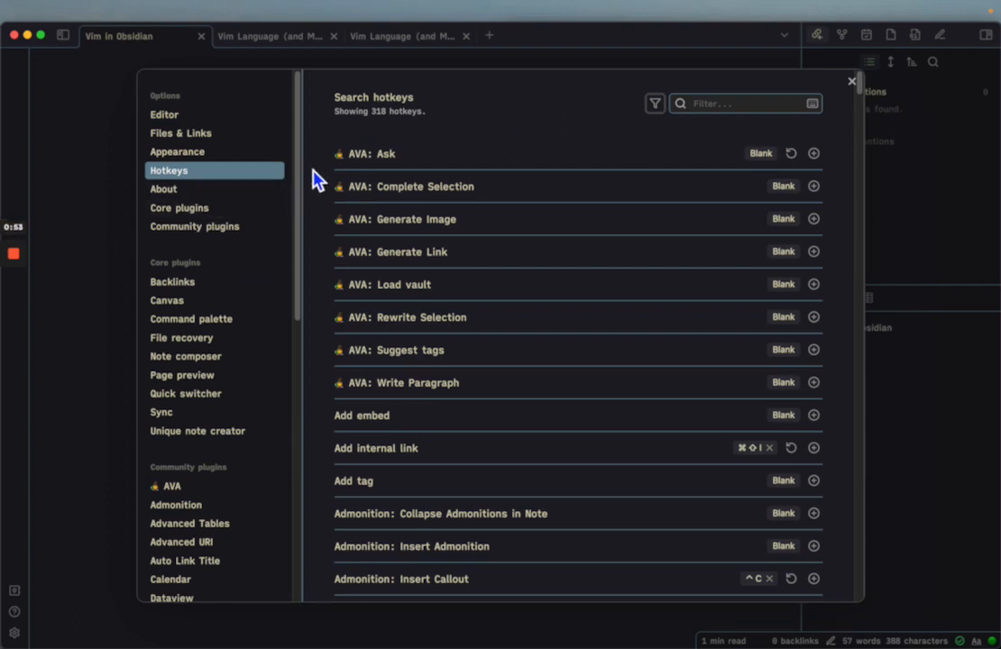
mouse_move(237, 97)
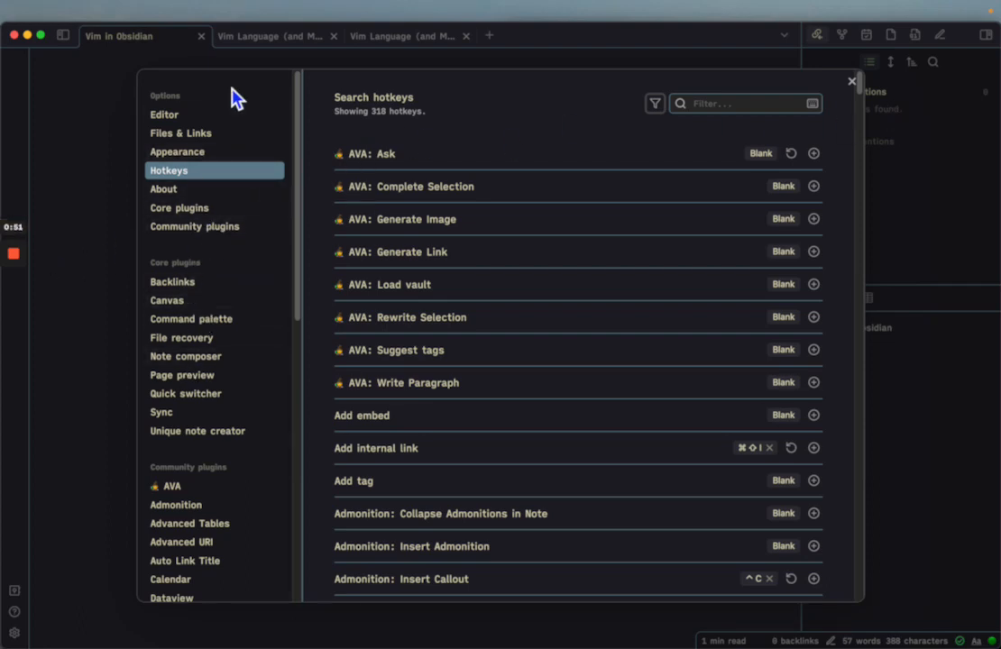
- Show the Editor settings with Vim key bindings enabled, then close Settings
click(164, 114)
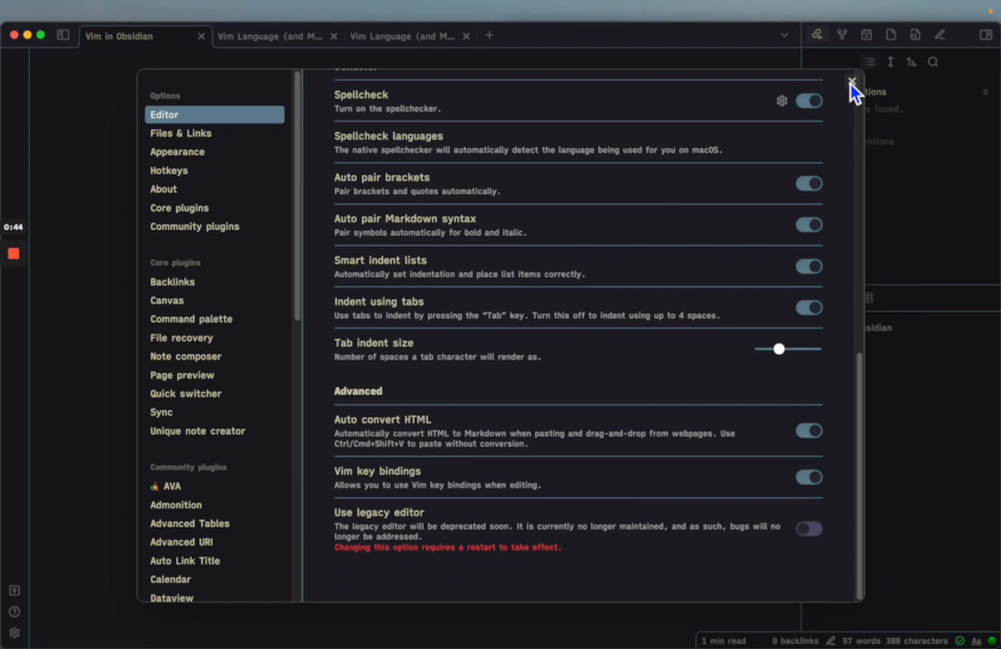
click(849, 86)
text(data eng)
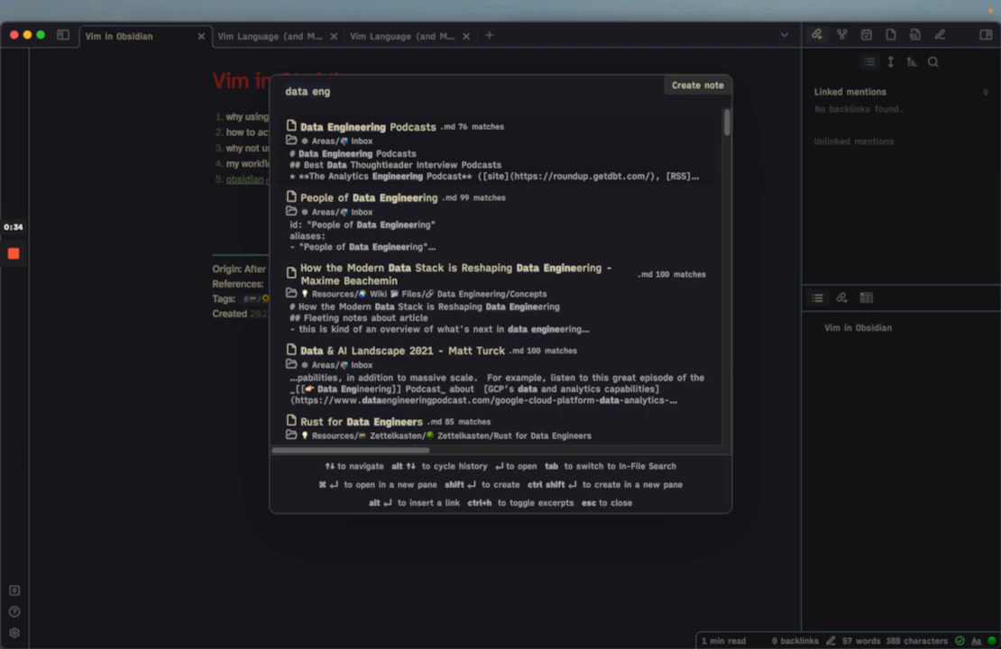
- Open People of Data Engineering, then Markdown vs Rich Text, then the Plaintext Files note
click(361, 198)
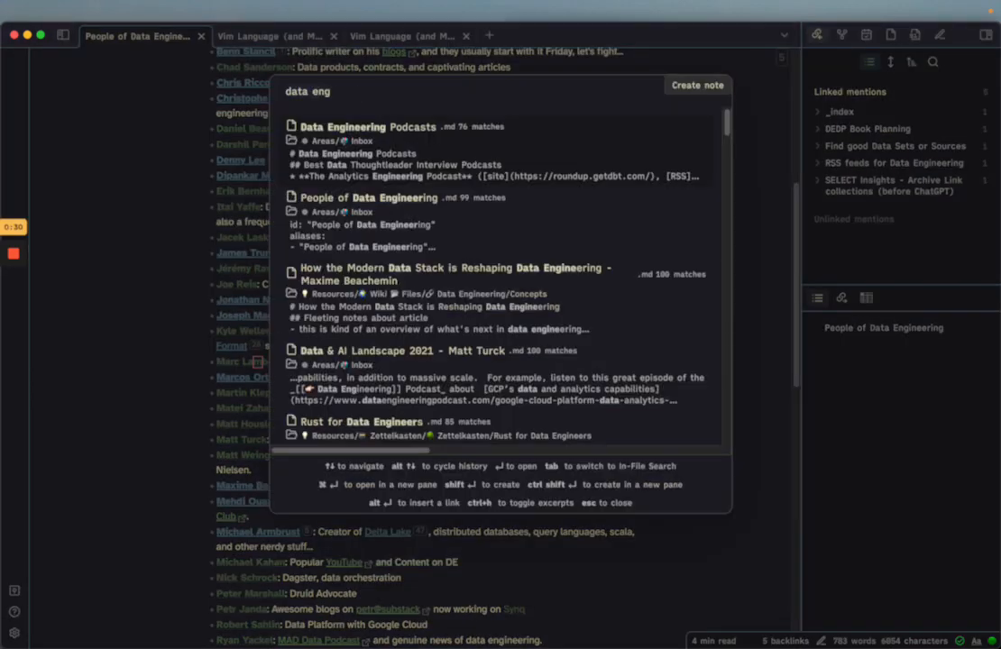
text(markdown)
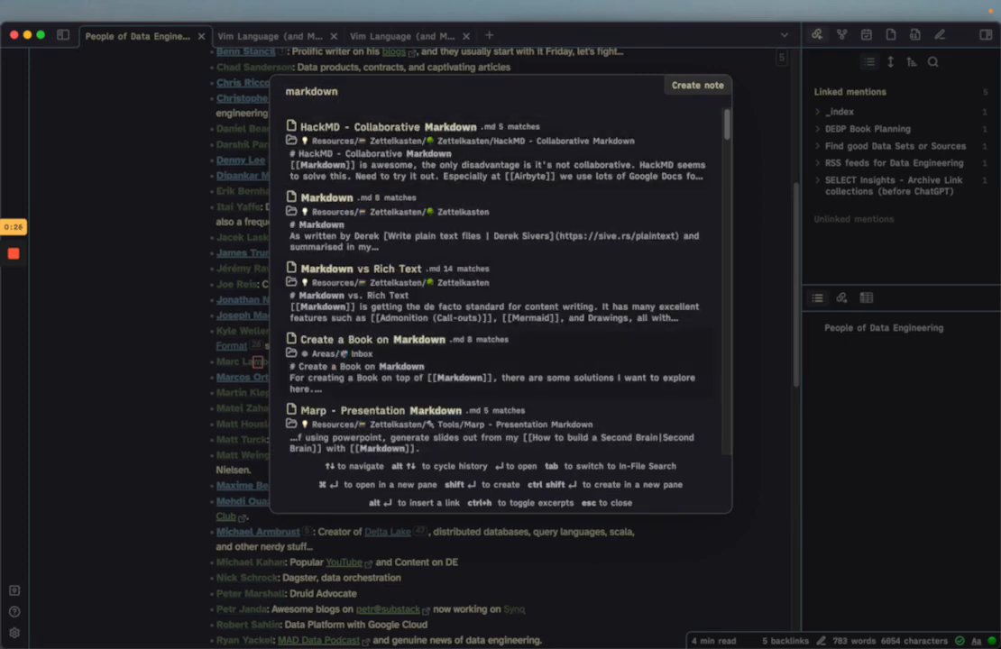
click(362, 268)
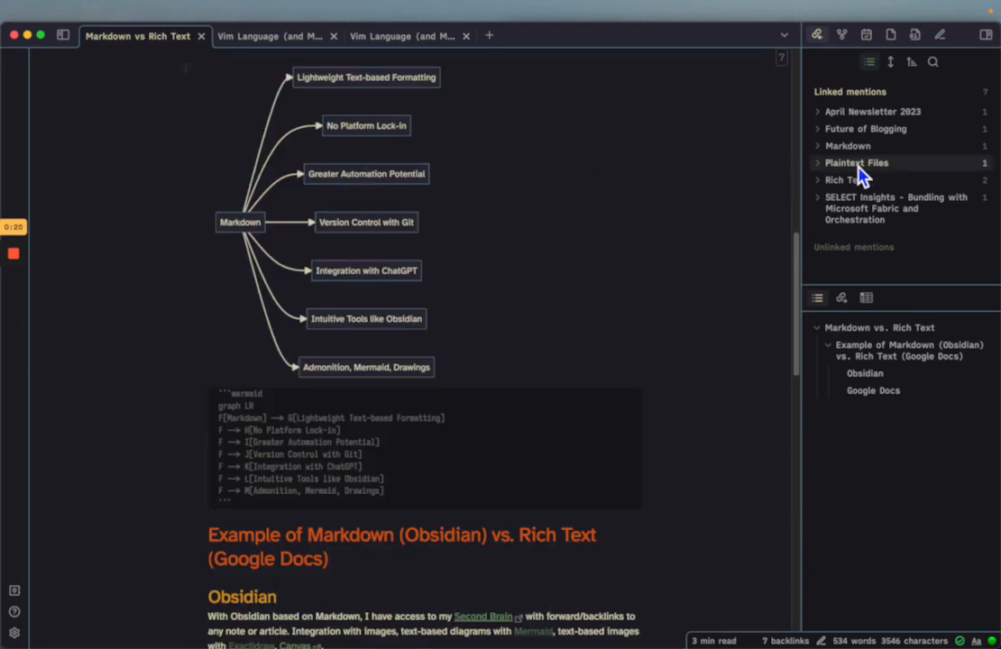
click(856, 164)
text(g)
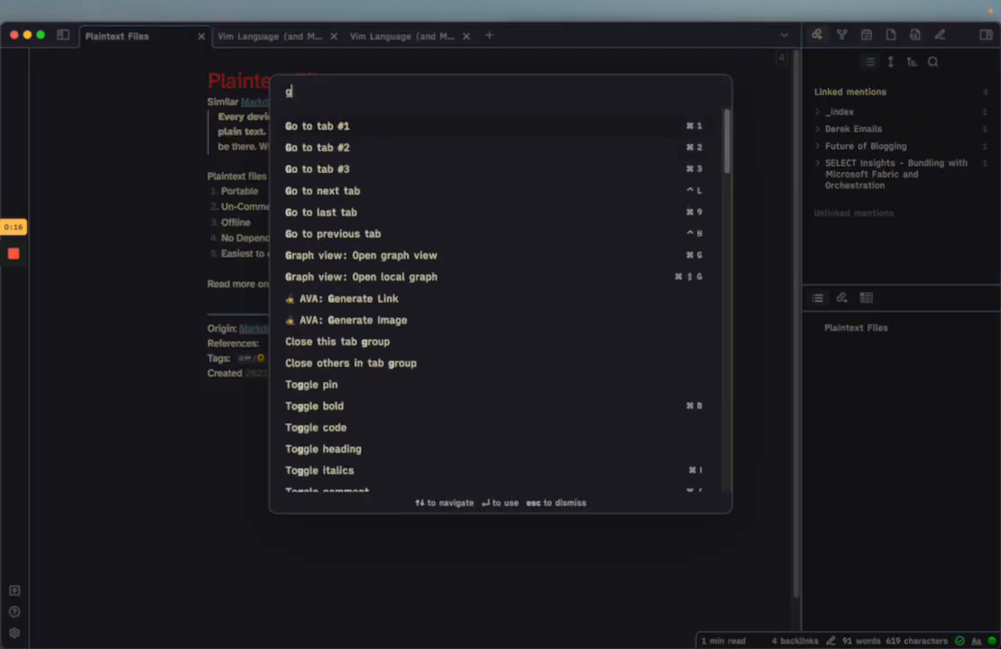
- Run 'Graph view: Open graph view' from the command palette
text(raph)
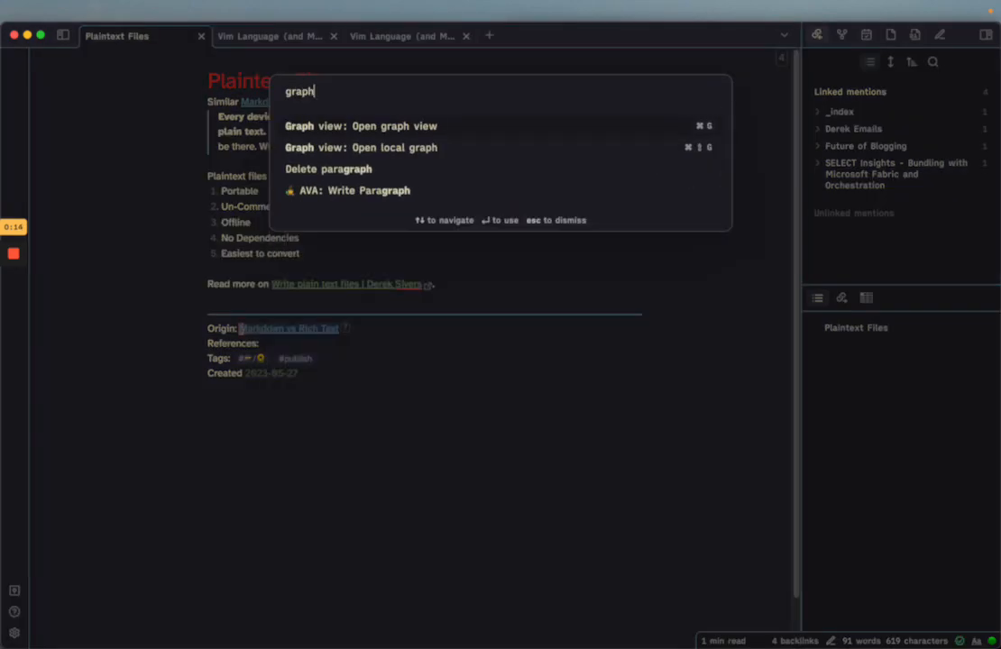
click(359, 126)
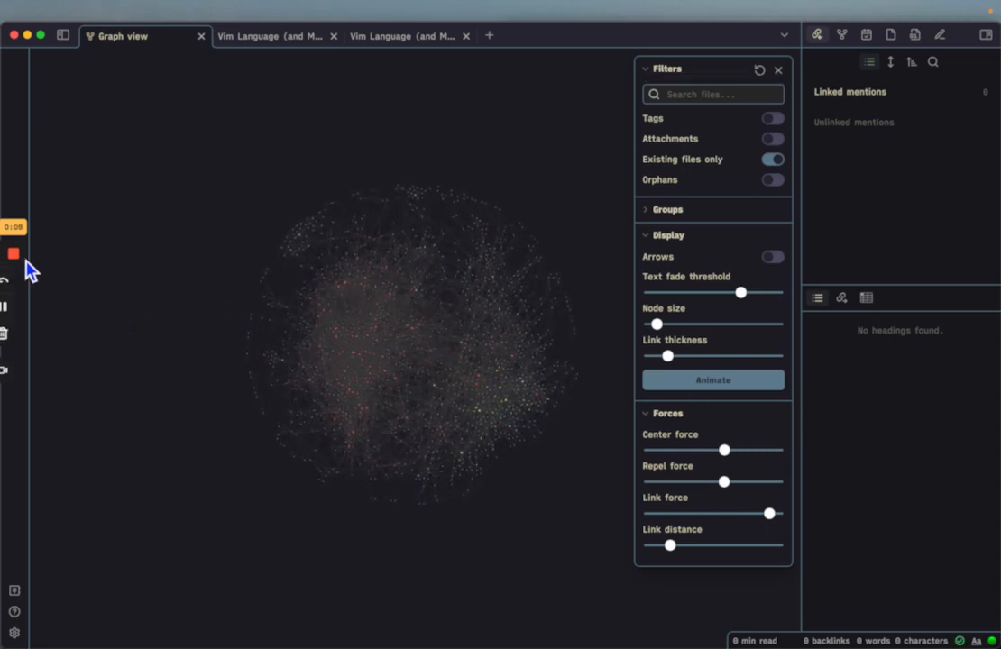
mouse_move(13, 255)
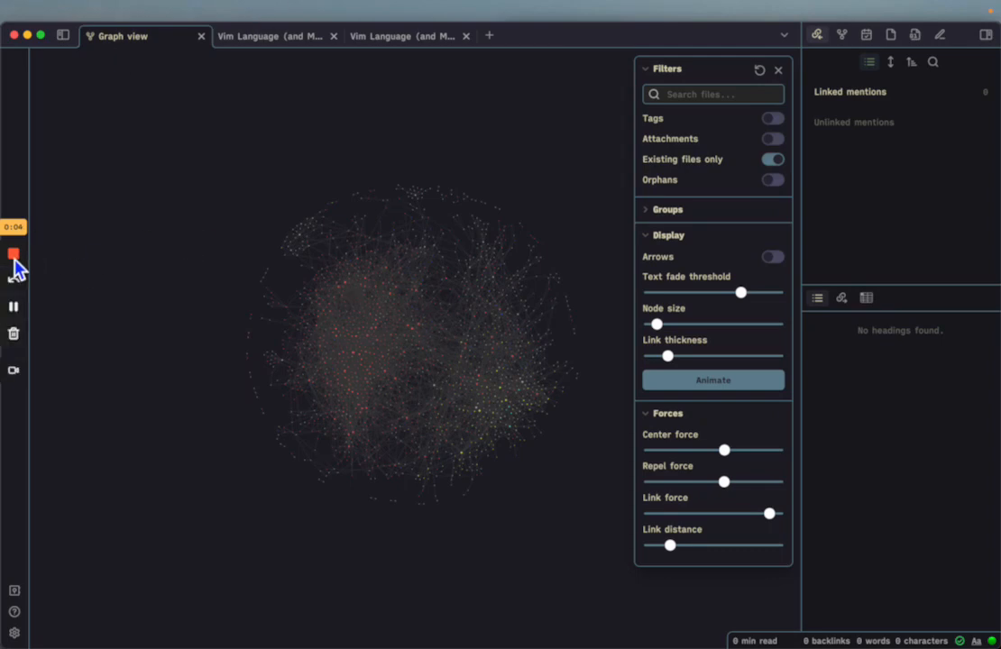
mouse_move(13, 257)
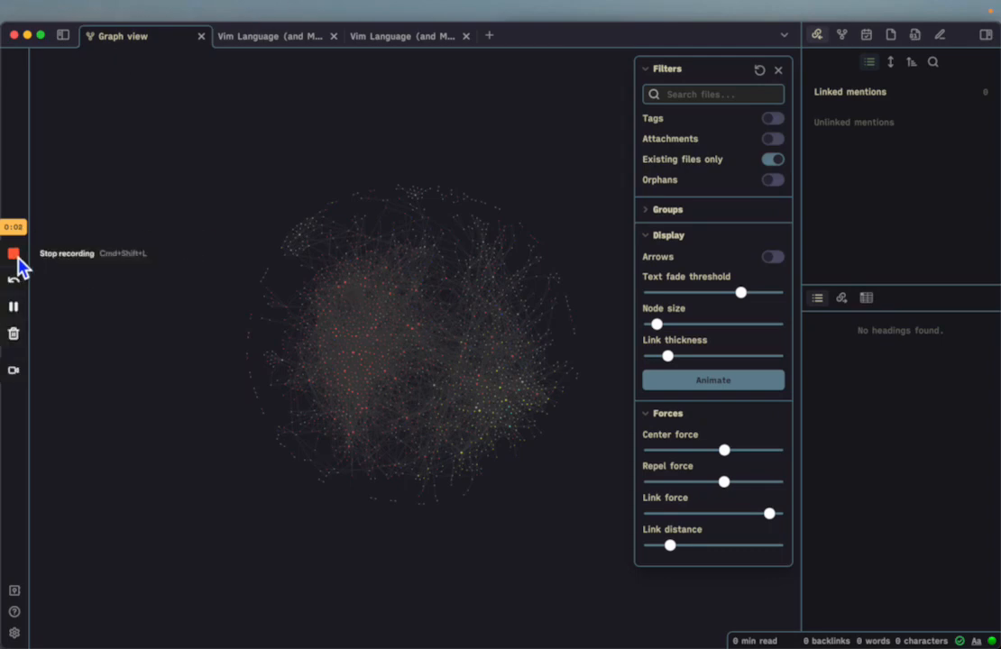